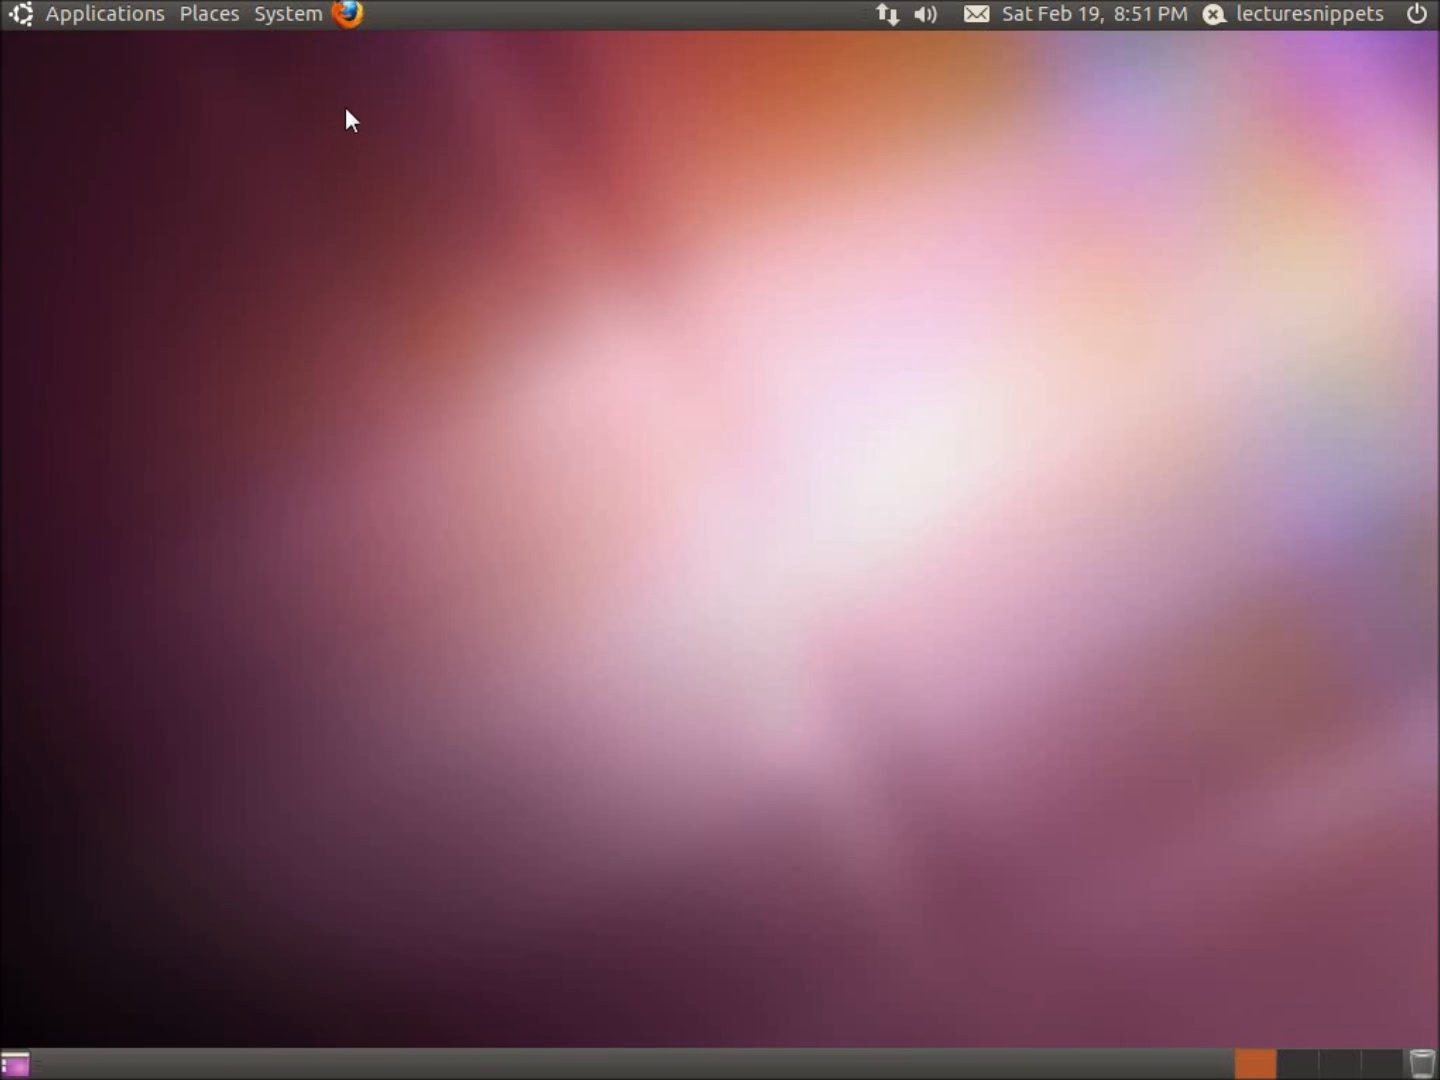
Launch Terminal from Applications > Accessories, landing at a home-folder shell prompt
{"action": "left_click", "coordinate": [104, 14]}
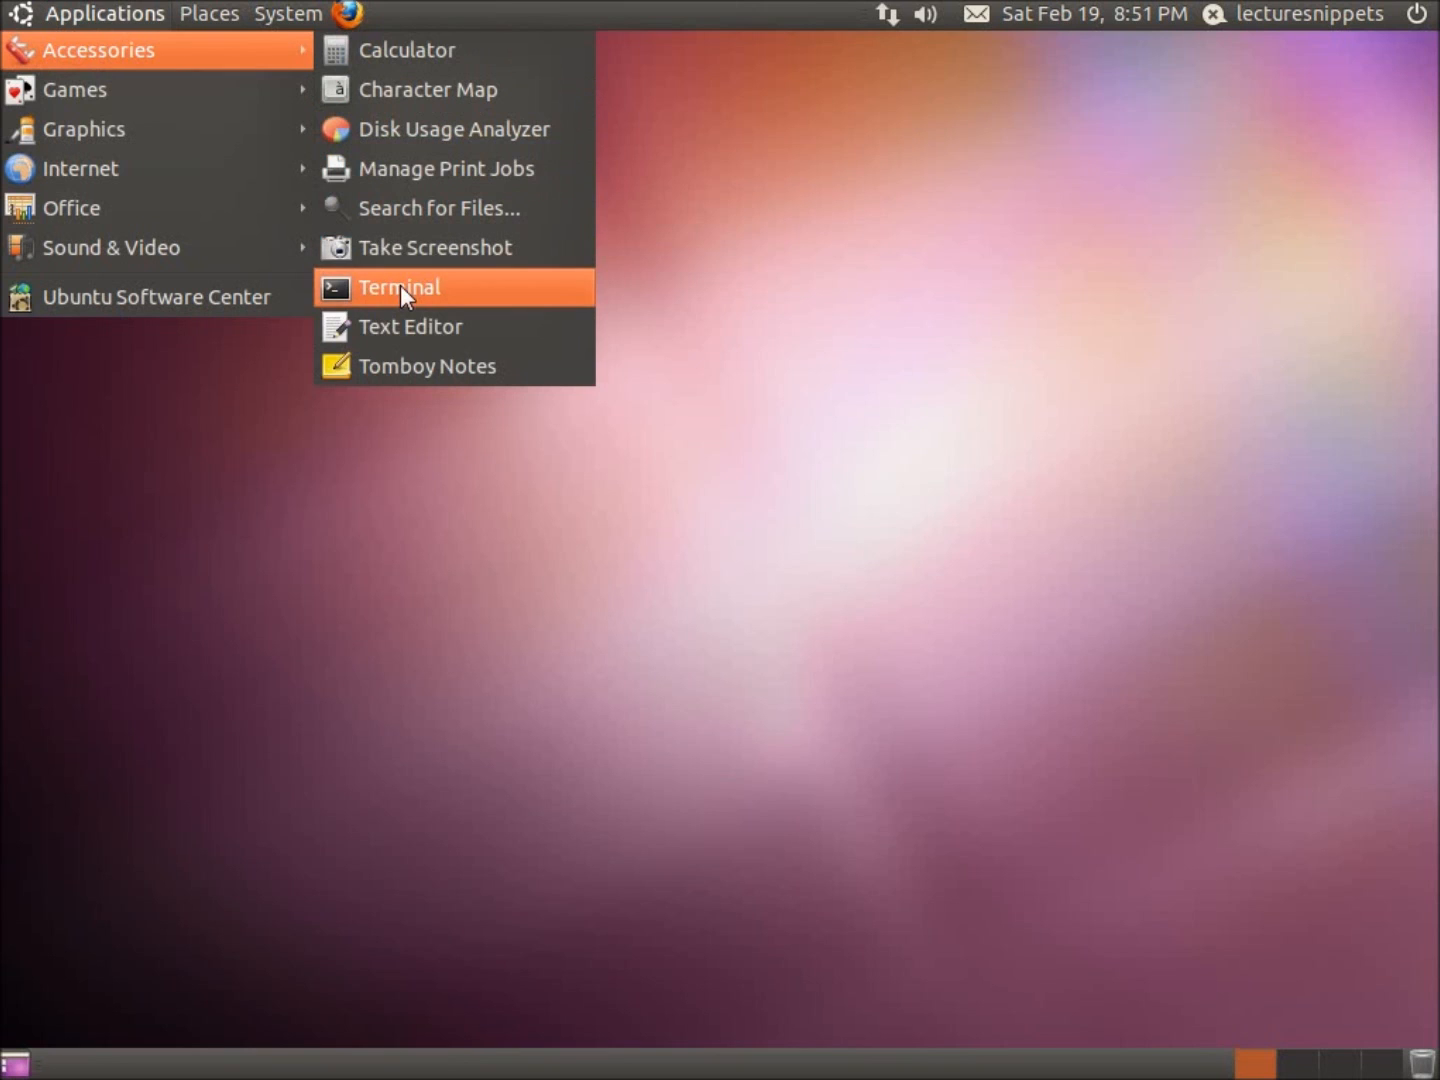
{"action": "left_click", "coordinate": [396, 288]}
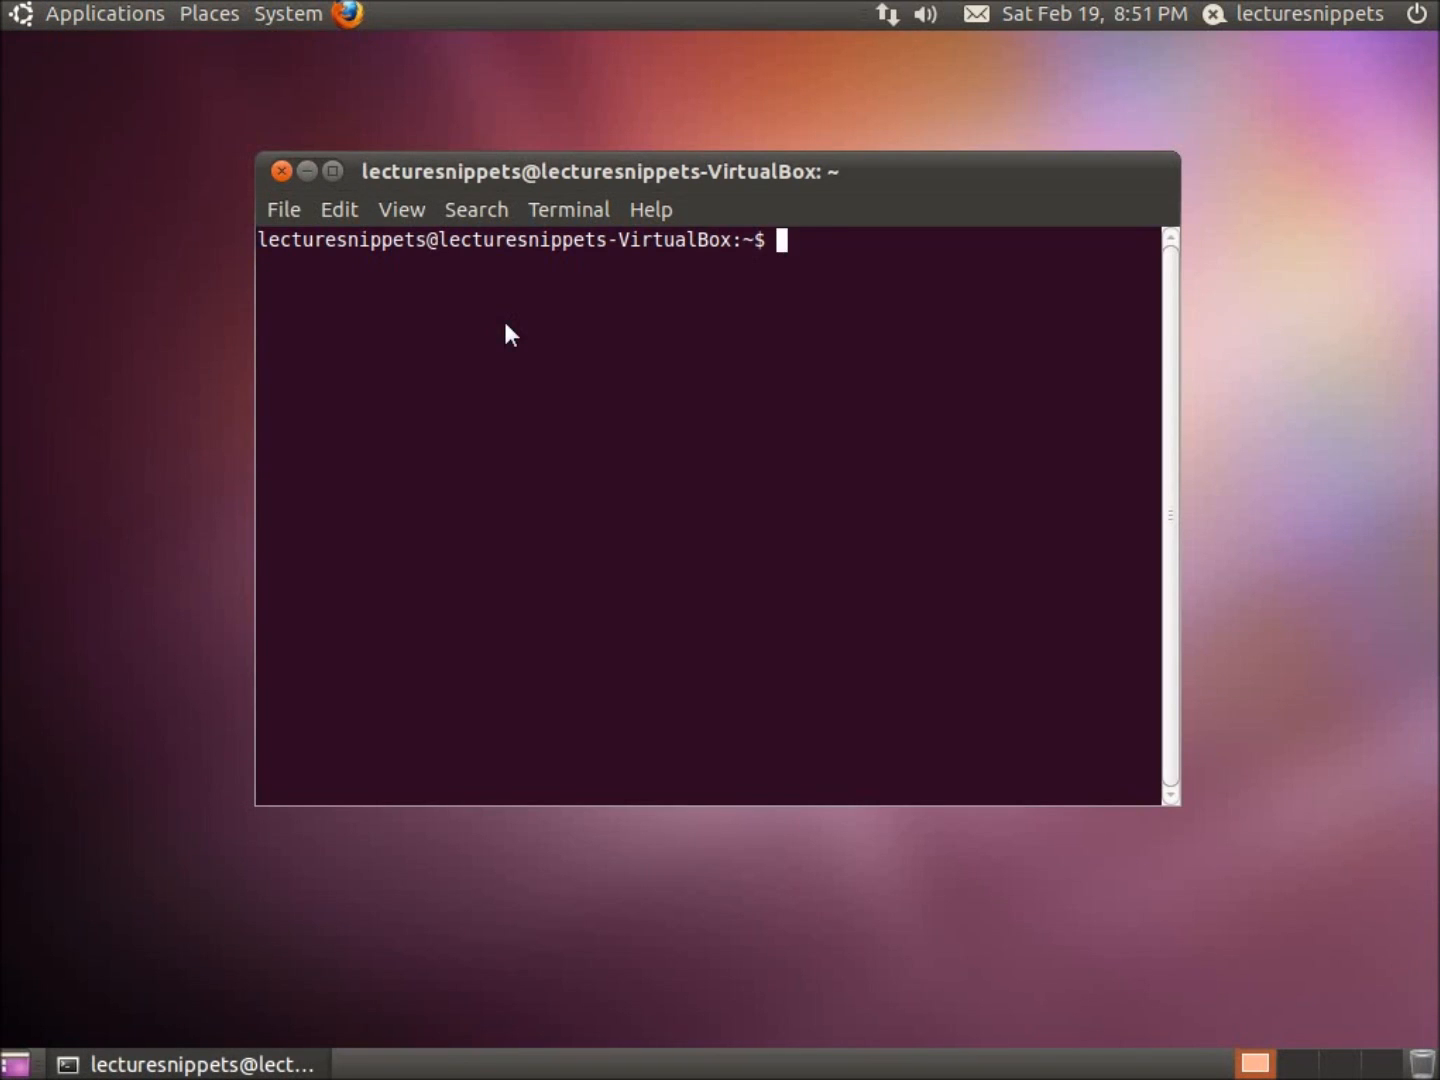
Run sudo apt-get update to refresh the package lists from the Ubuntu archives
{"action": "type", "text": "sudo apt-g"}
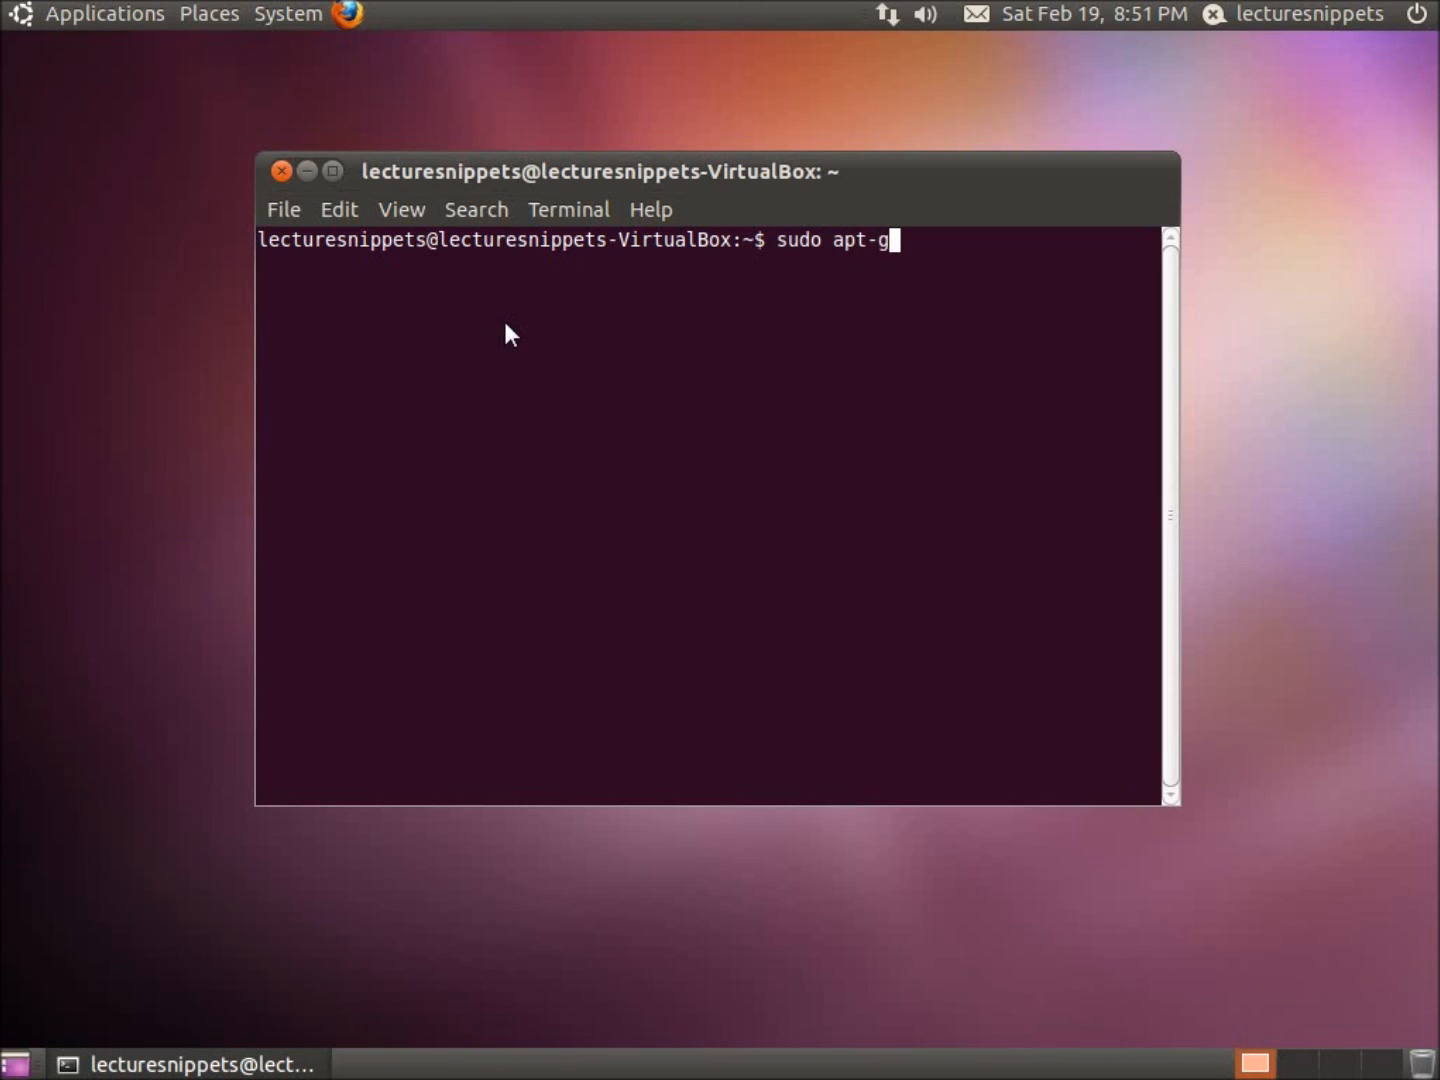
{"action": "type", "text": "et"}
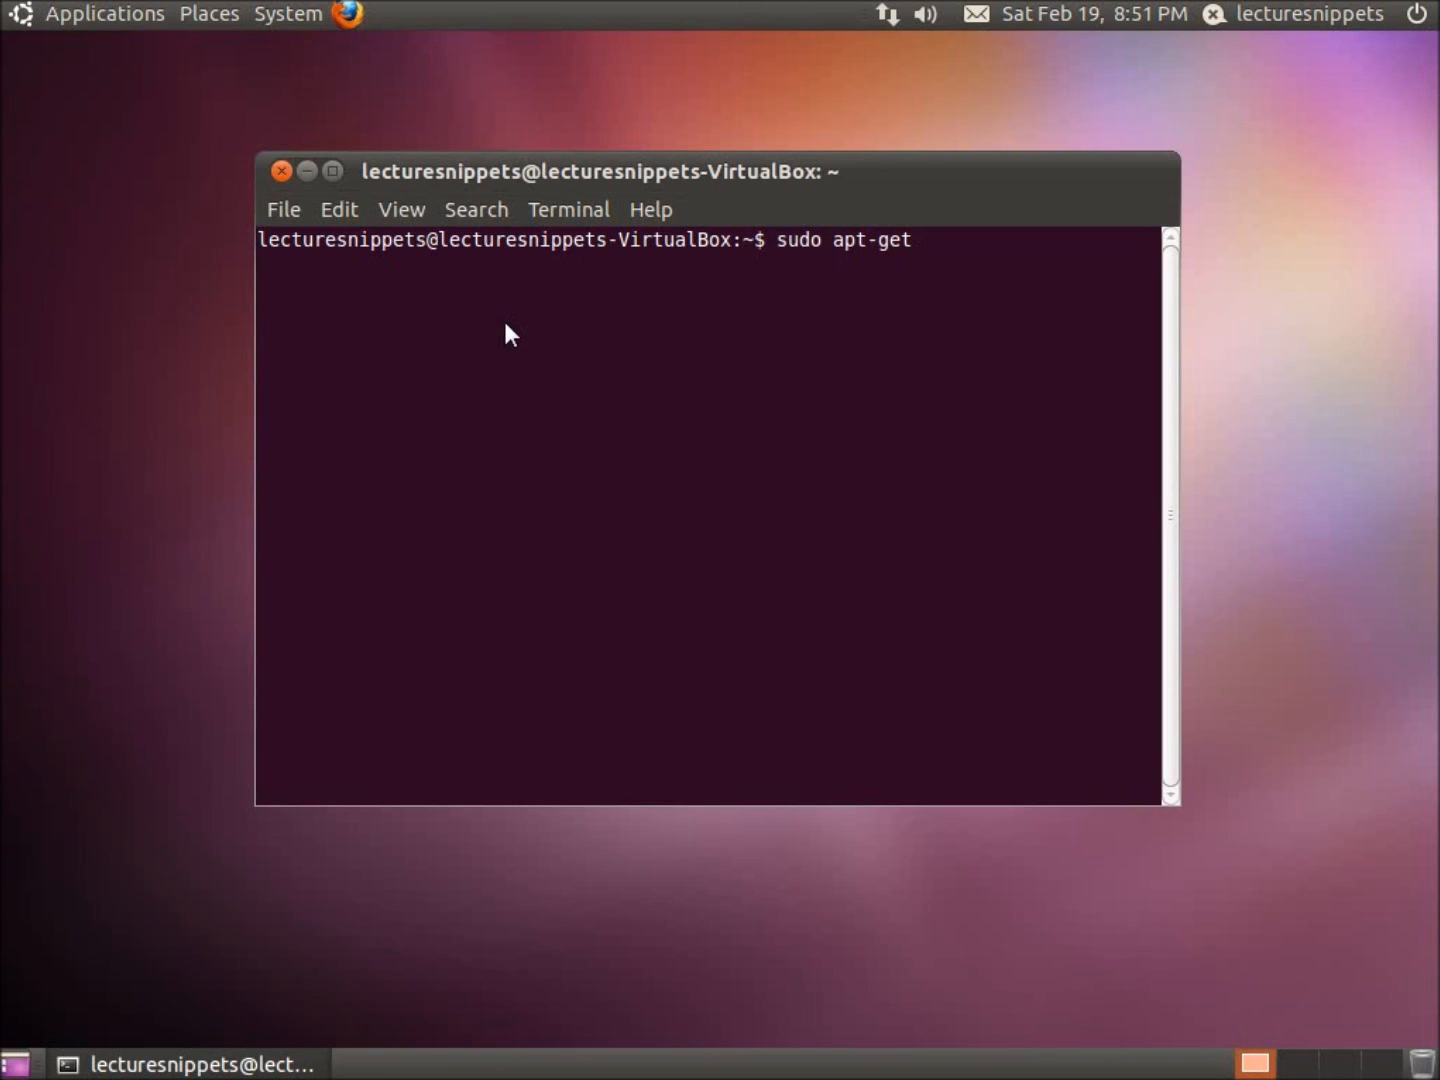
{"action": "type", "text": "update"}
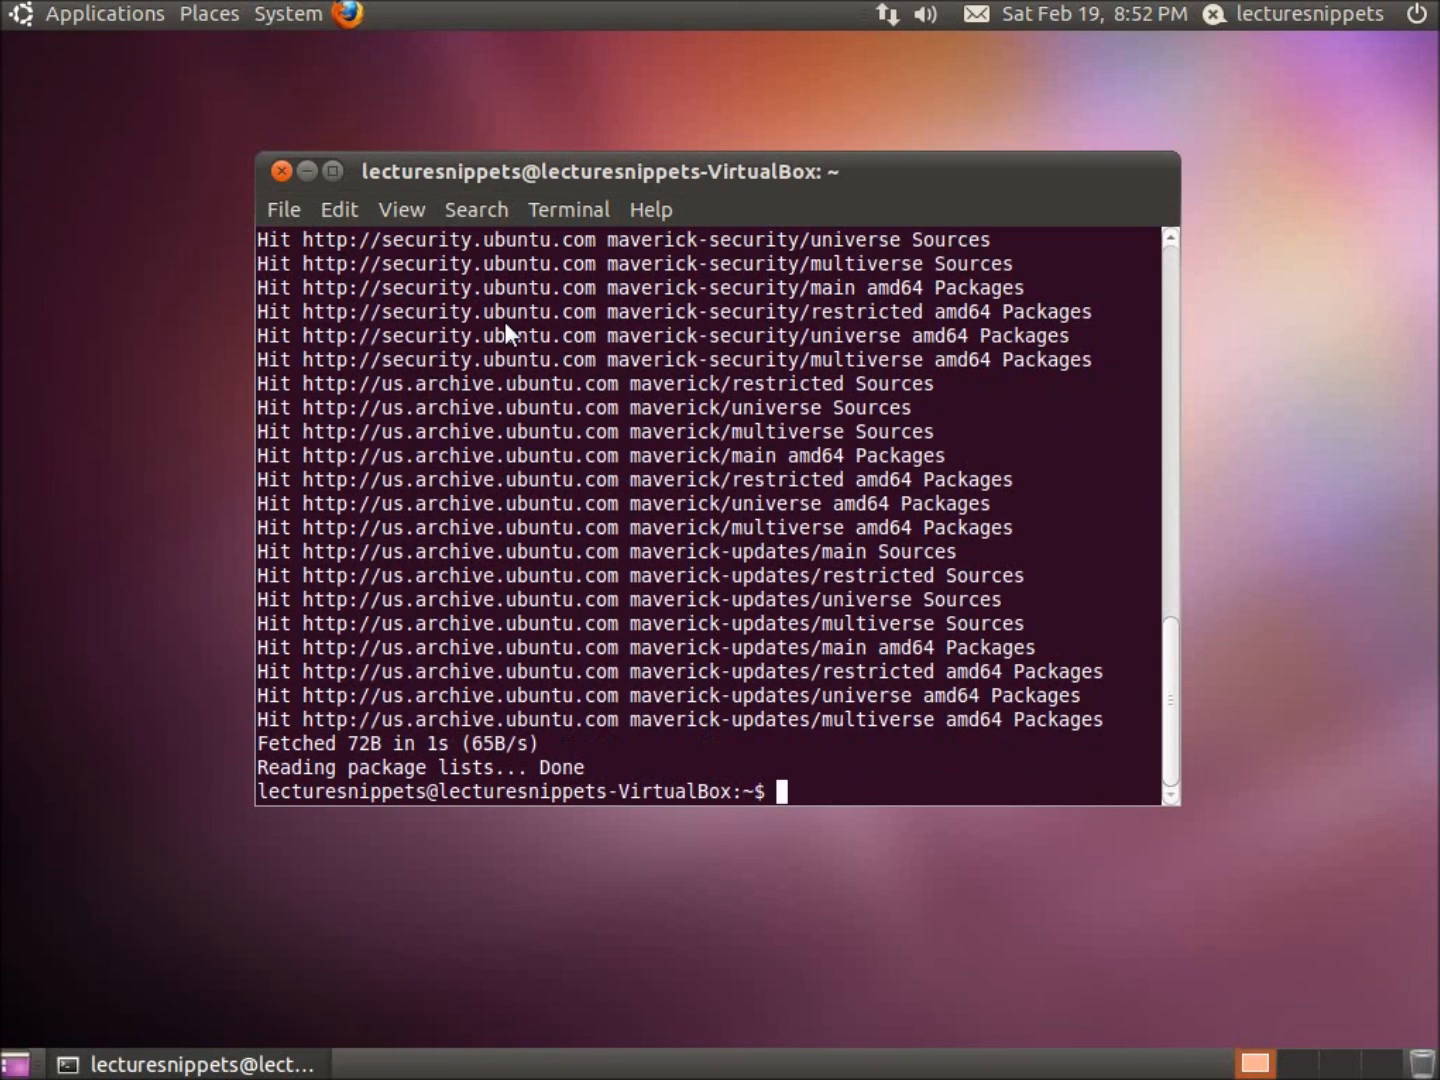
{"action": "mouse_move", "coordinate": [390, 784]}
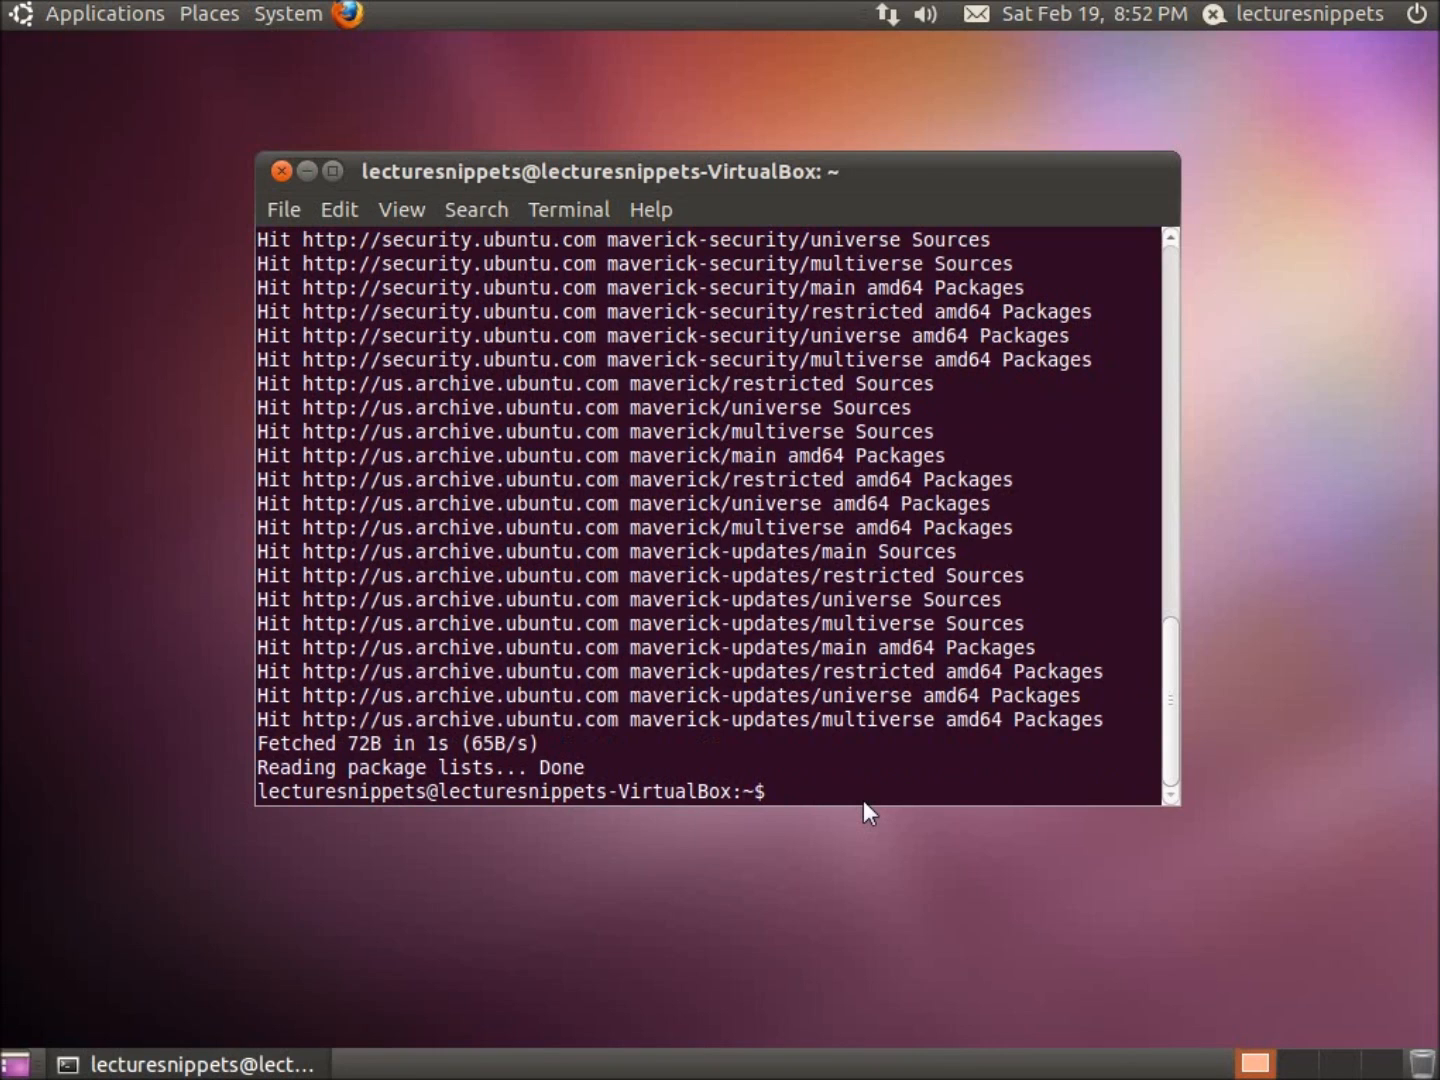
Run sudo apt-get upgrade and answer y to start downloading the 261 package updates
{"action": "type", "text": "sudo apt-get updat"}
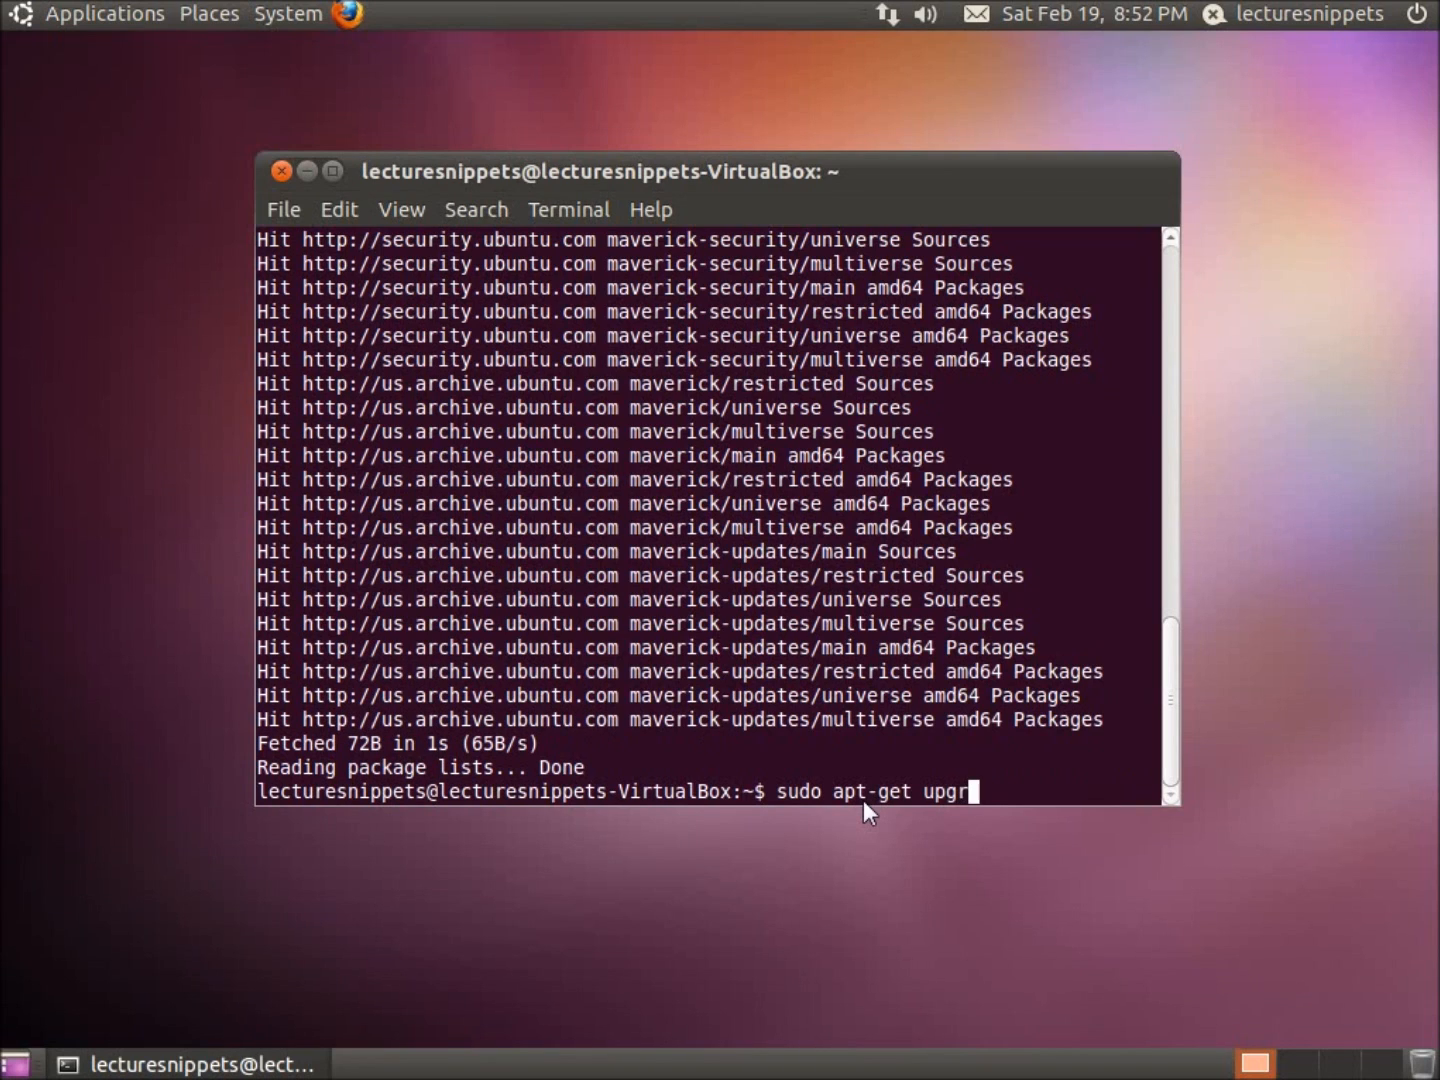
{"action": "type", "text": "ade"}
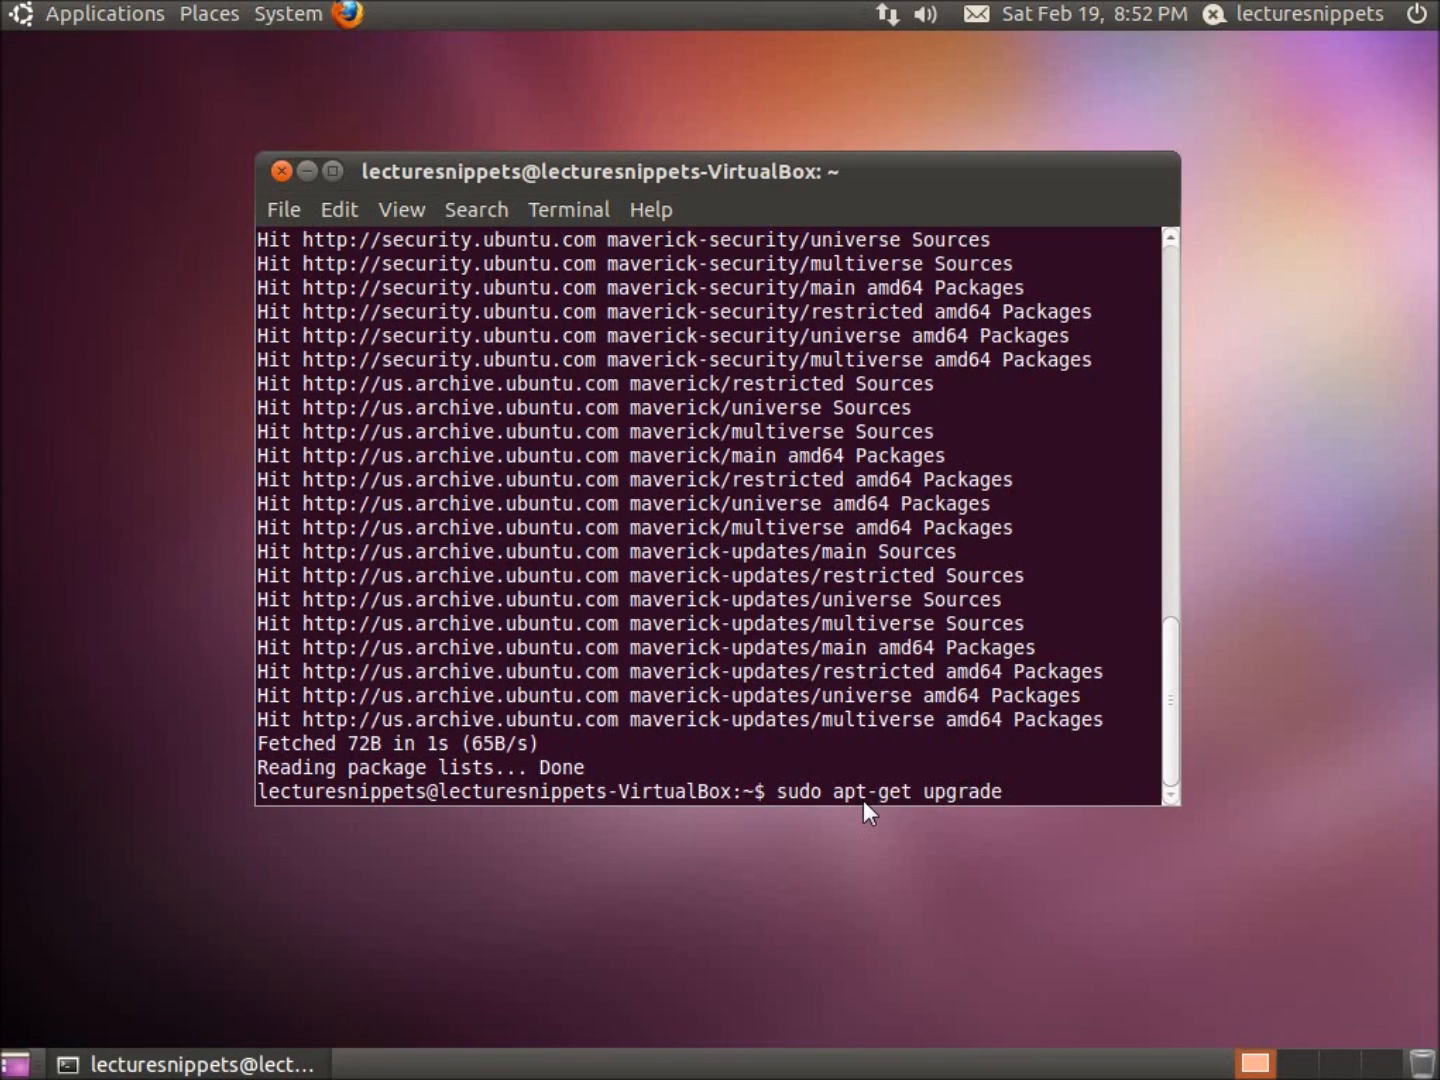
{"action": "key", "text": "Return"}
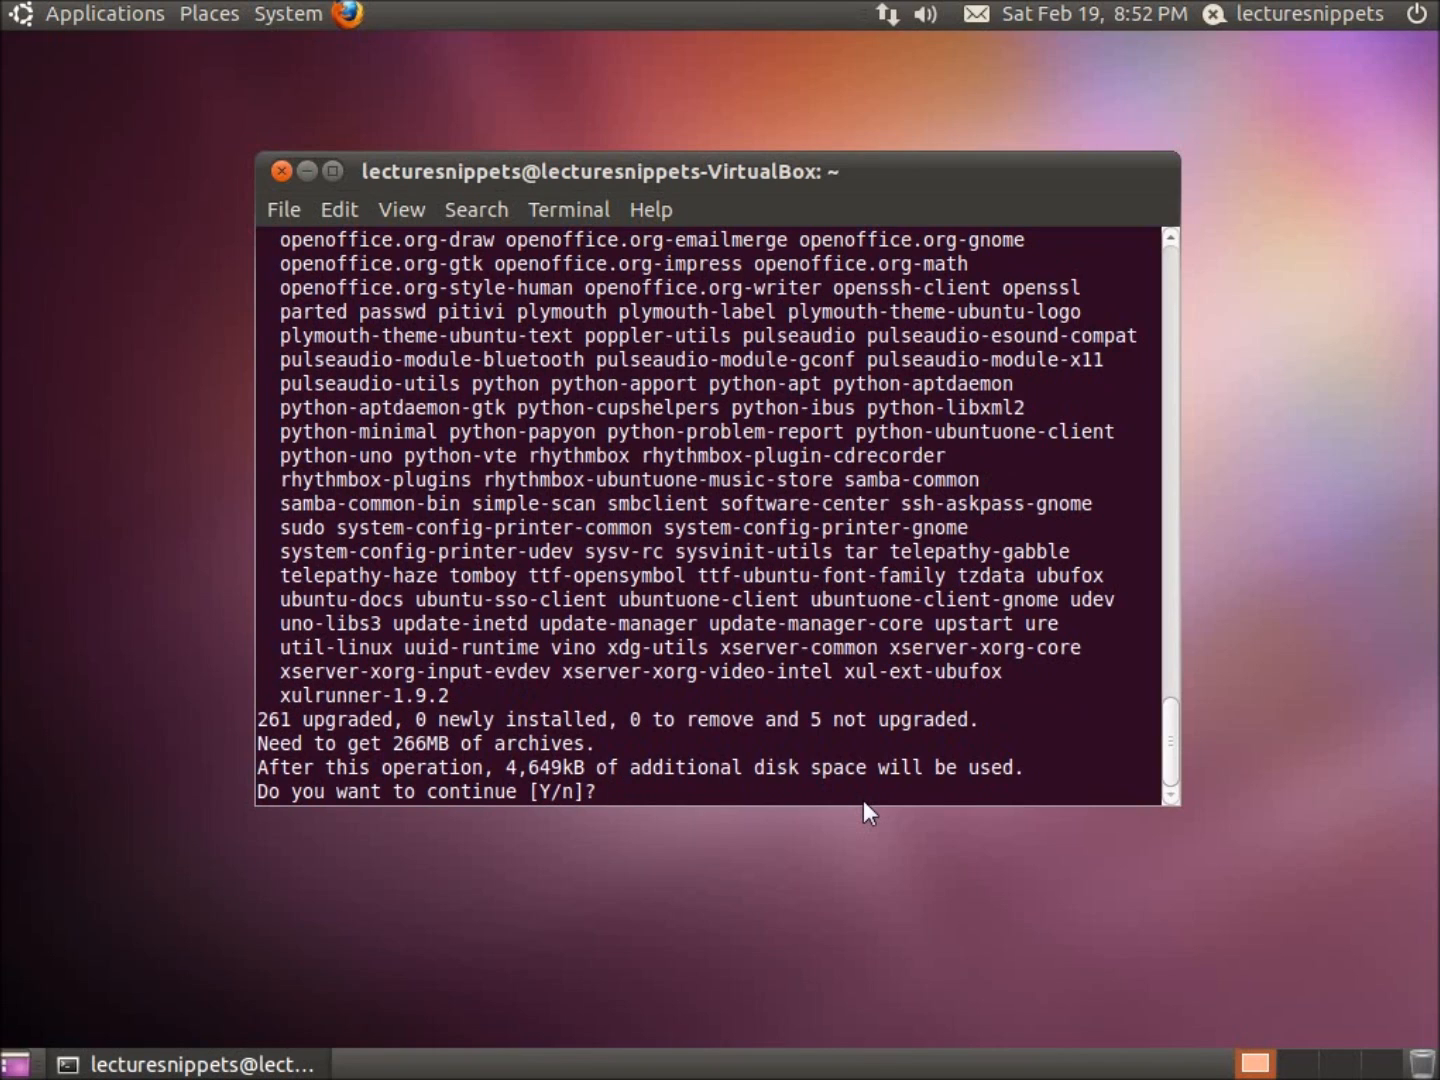
{"action": "type", "text": "y"}
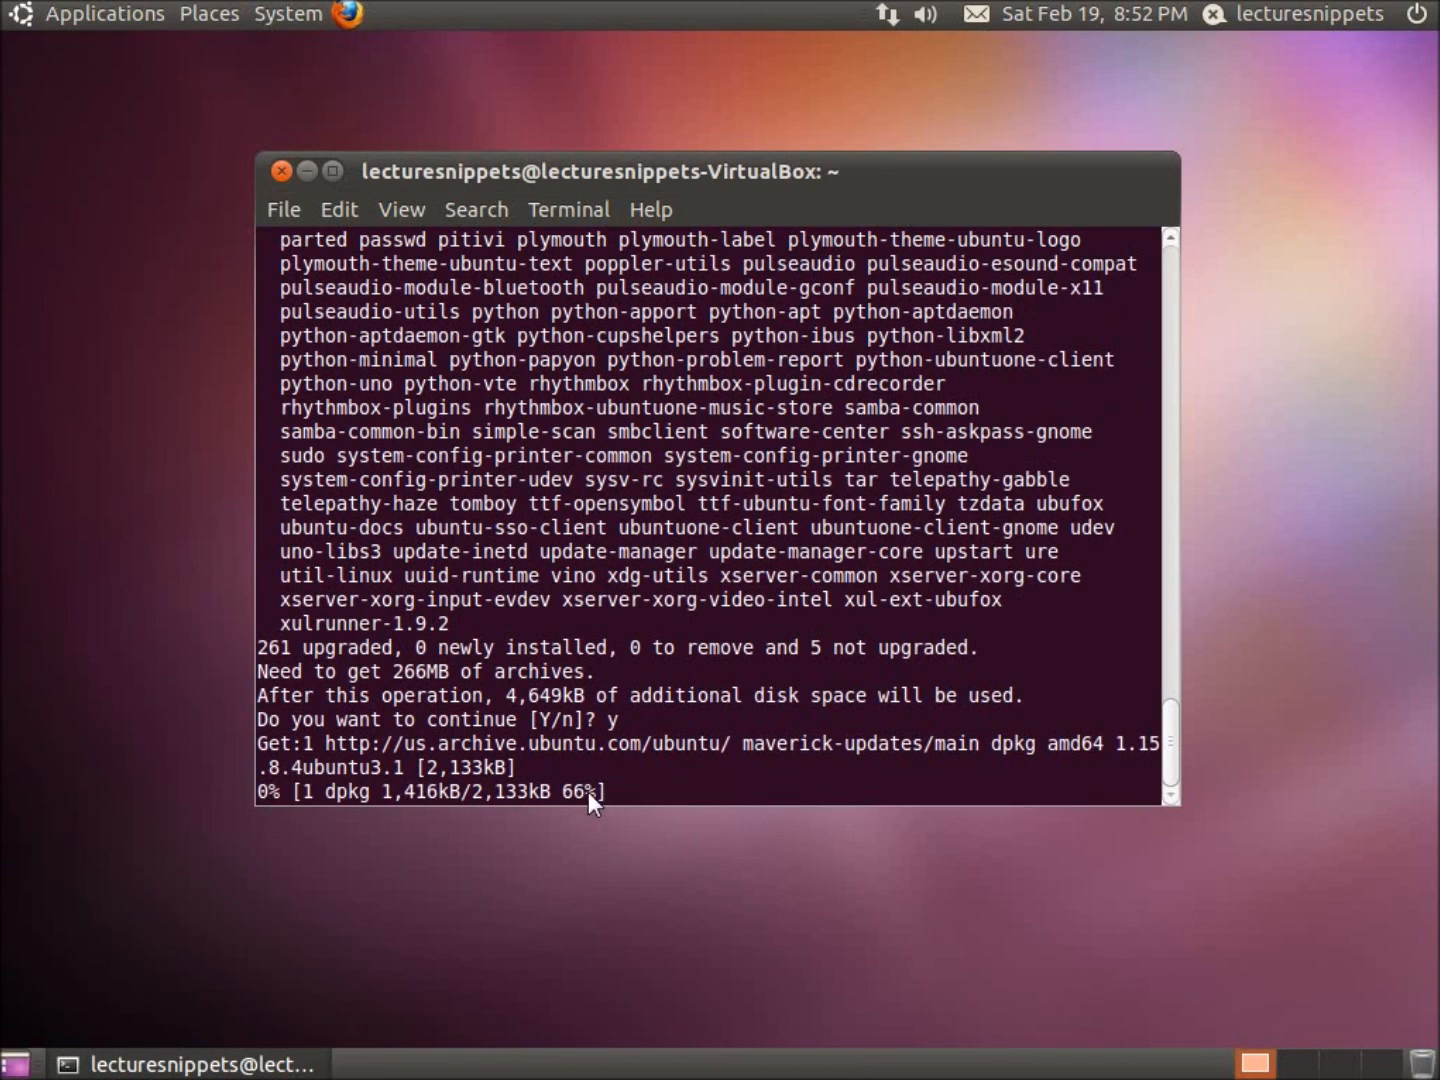
{"action": "mouse_move", "coordinate": [994, 814]}
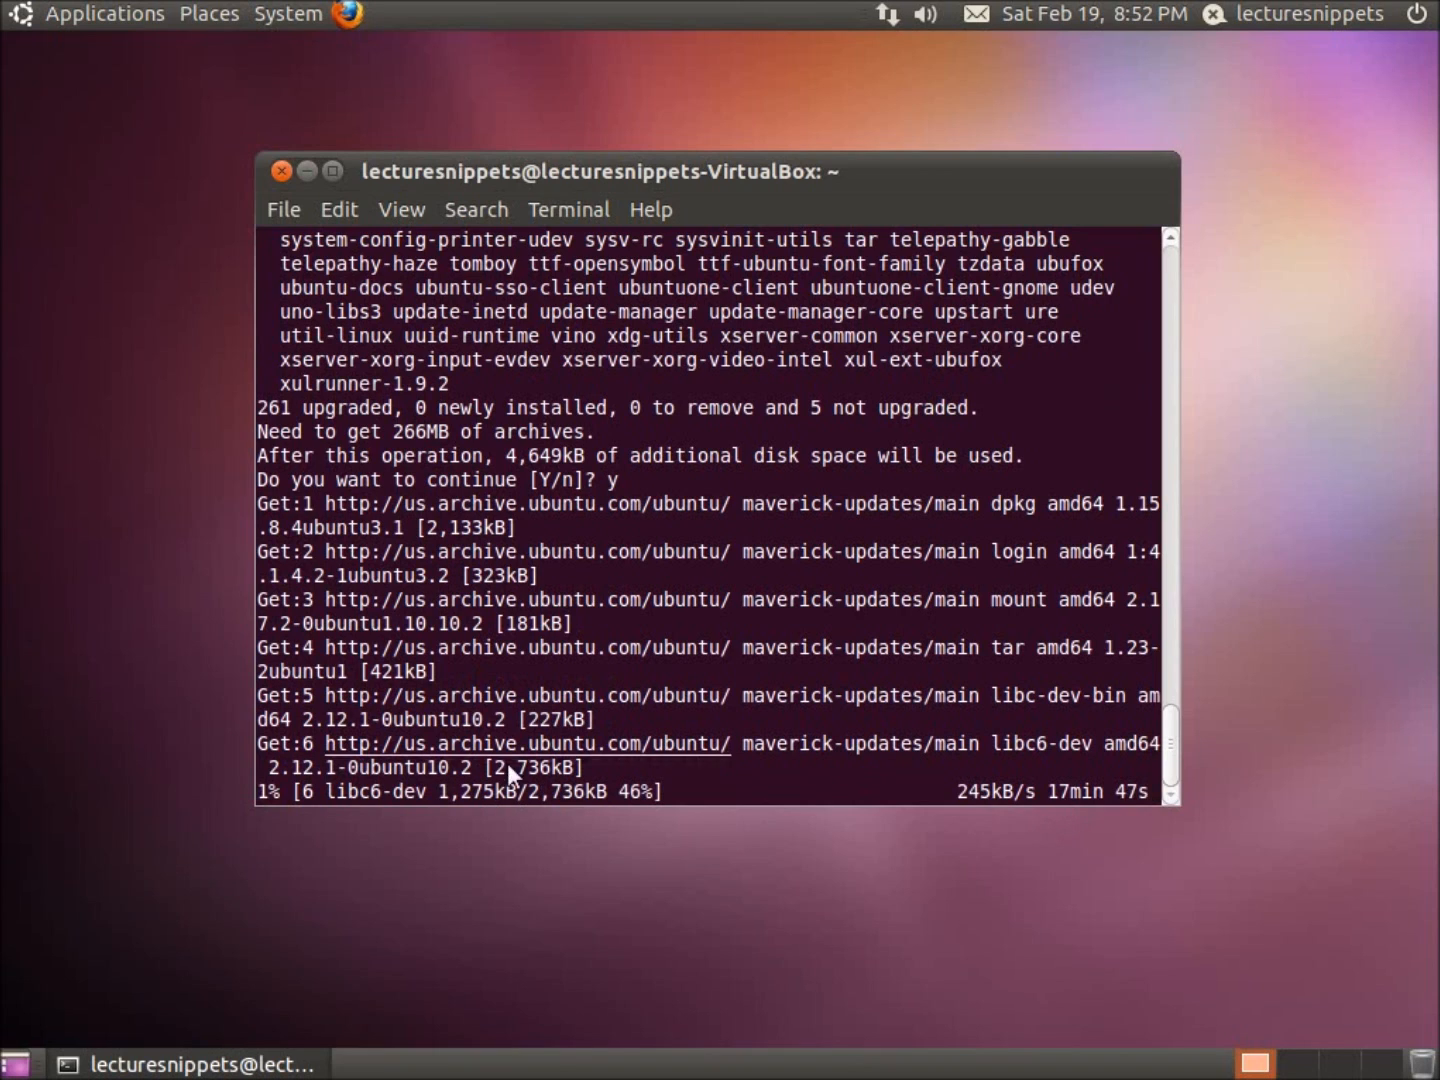
{"action": "mouse_move", "coordinate": [616, 796]}
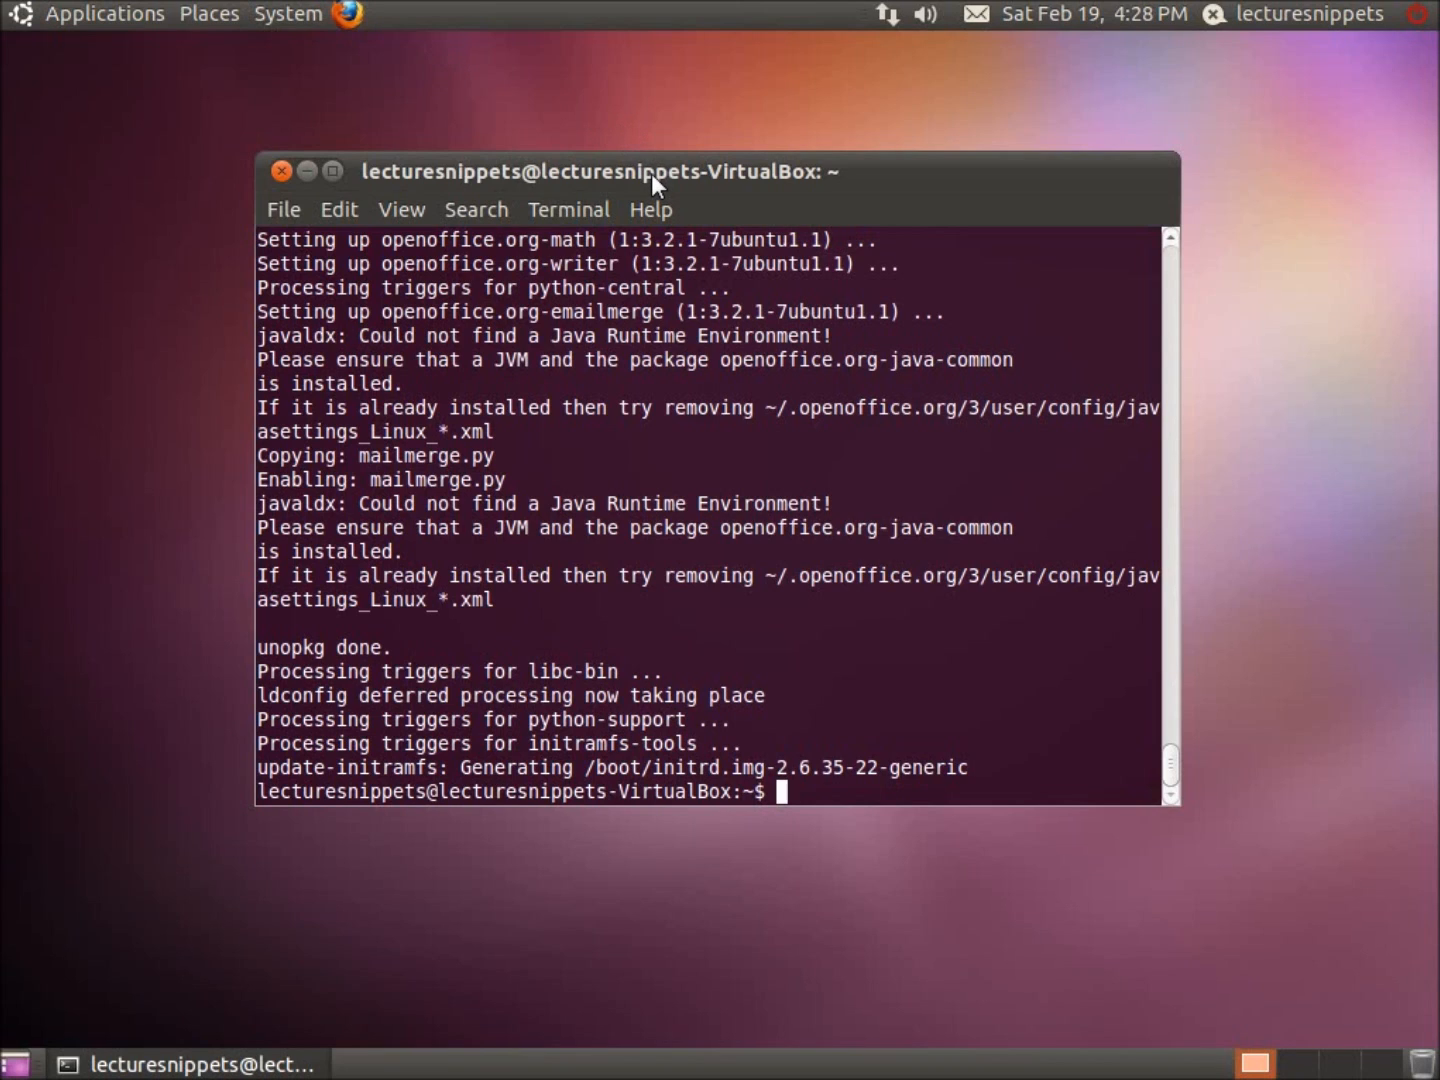
Run sudo apt-get dist-upgrade with the sudo password, reaching the Y/n prompt for kernel packages
{"action": "type", "text": "sudo apt-get upgrade"}
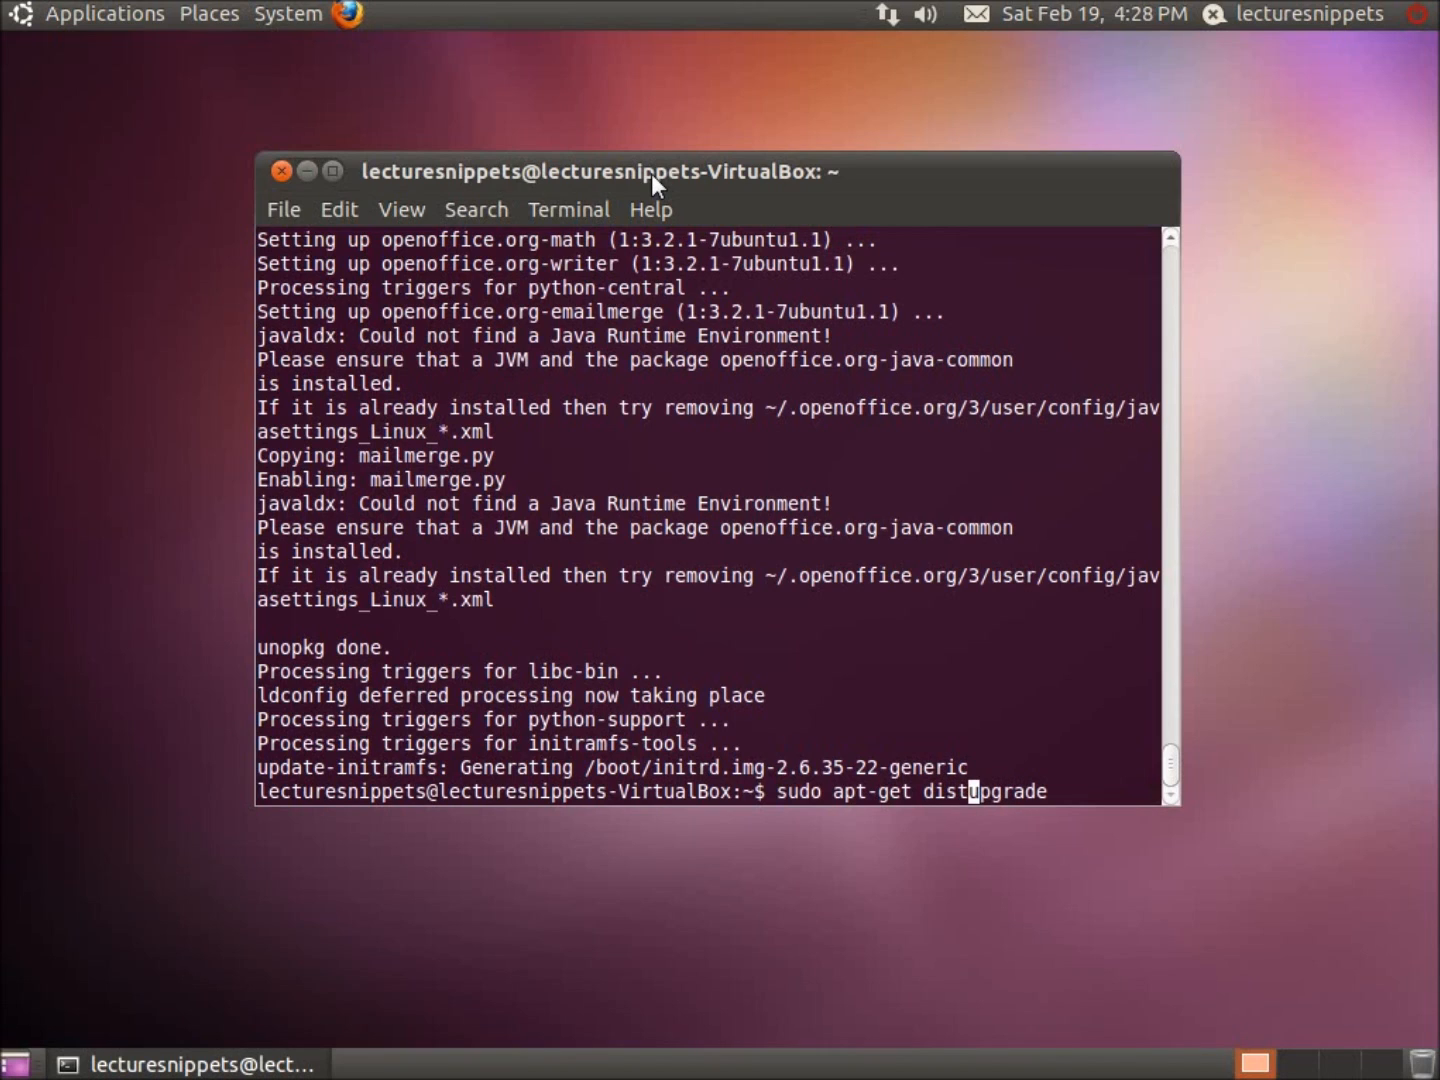
{"action": "type", "text": "-"}
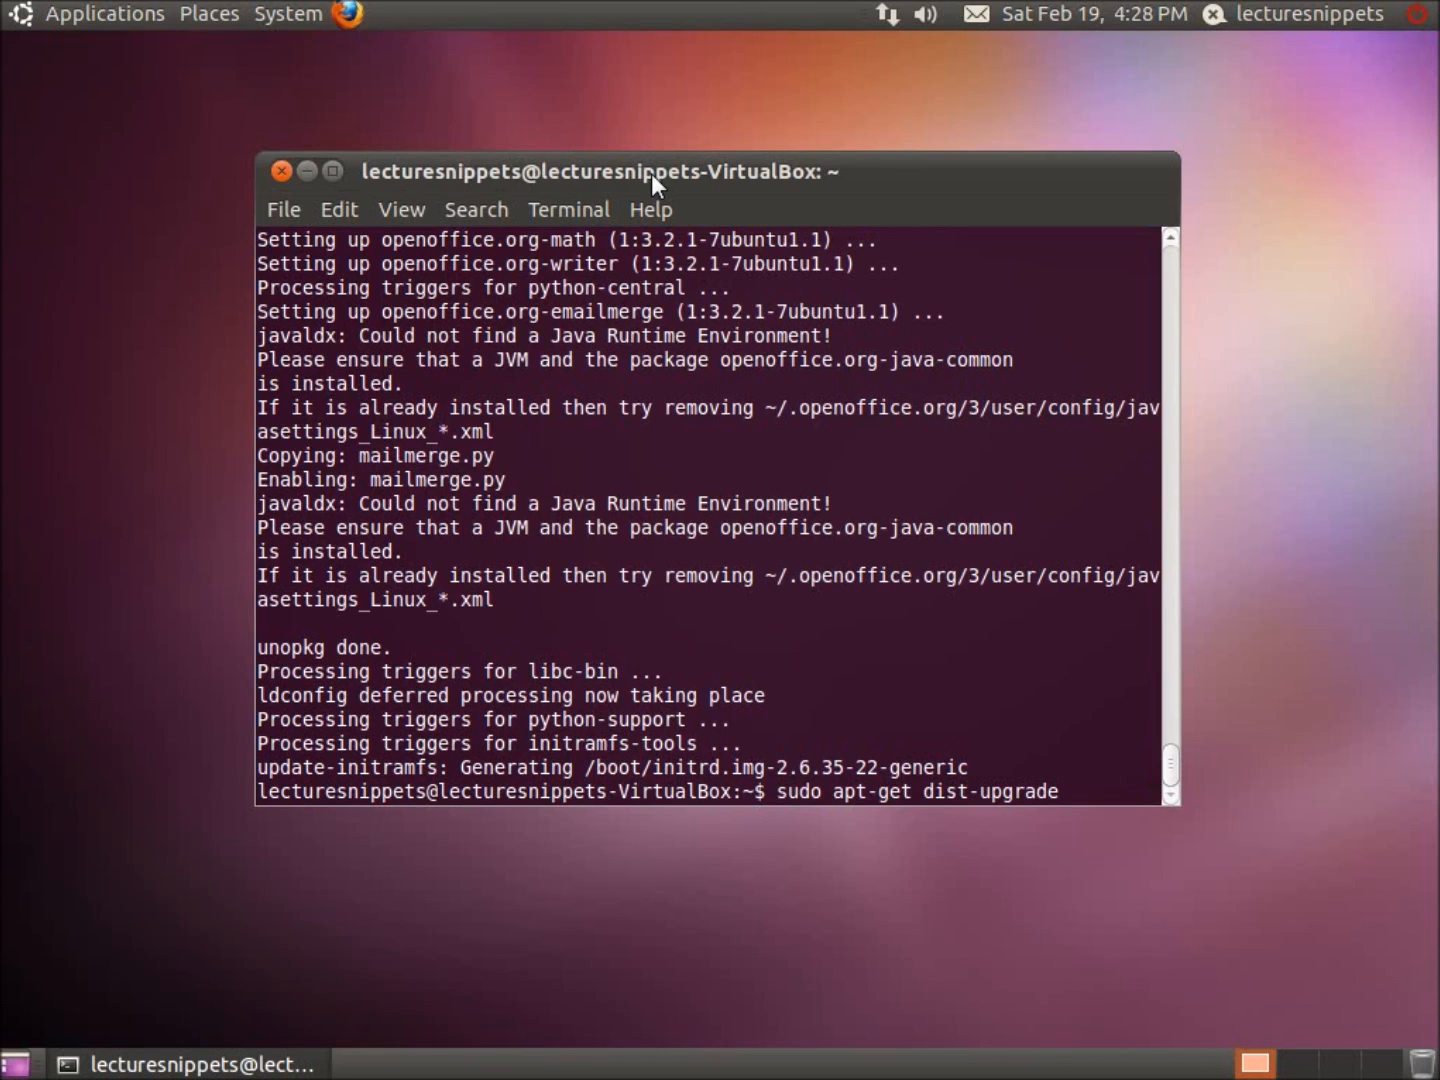
{"action": "key", "text": "Return"}
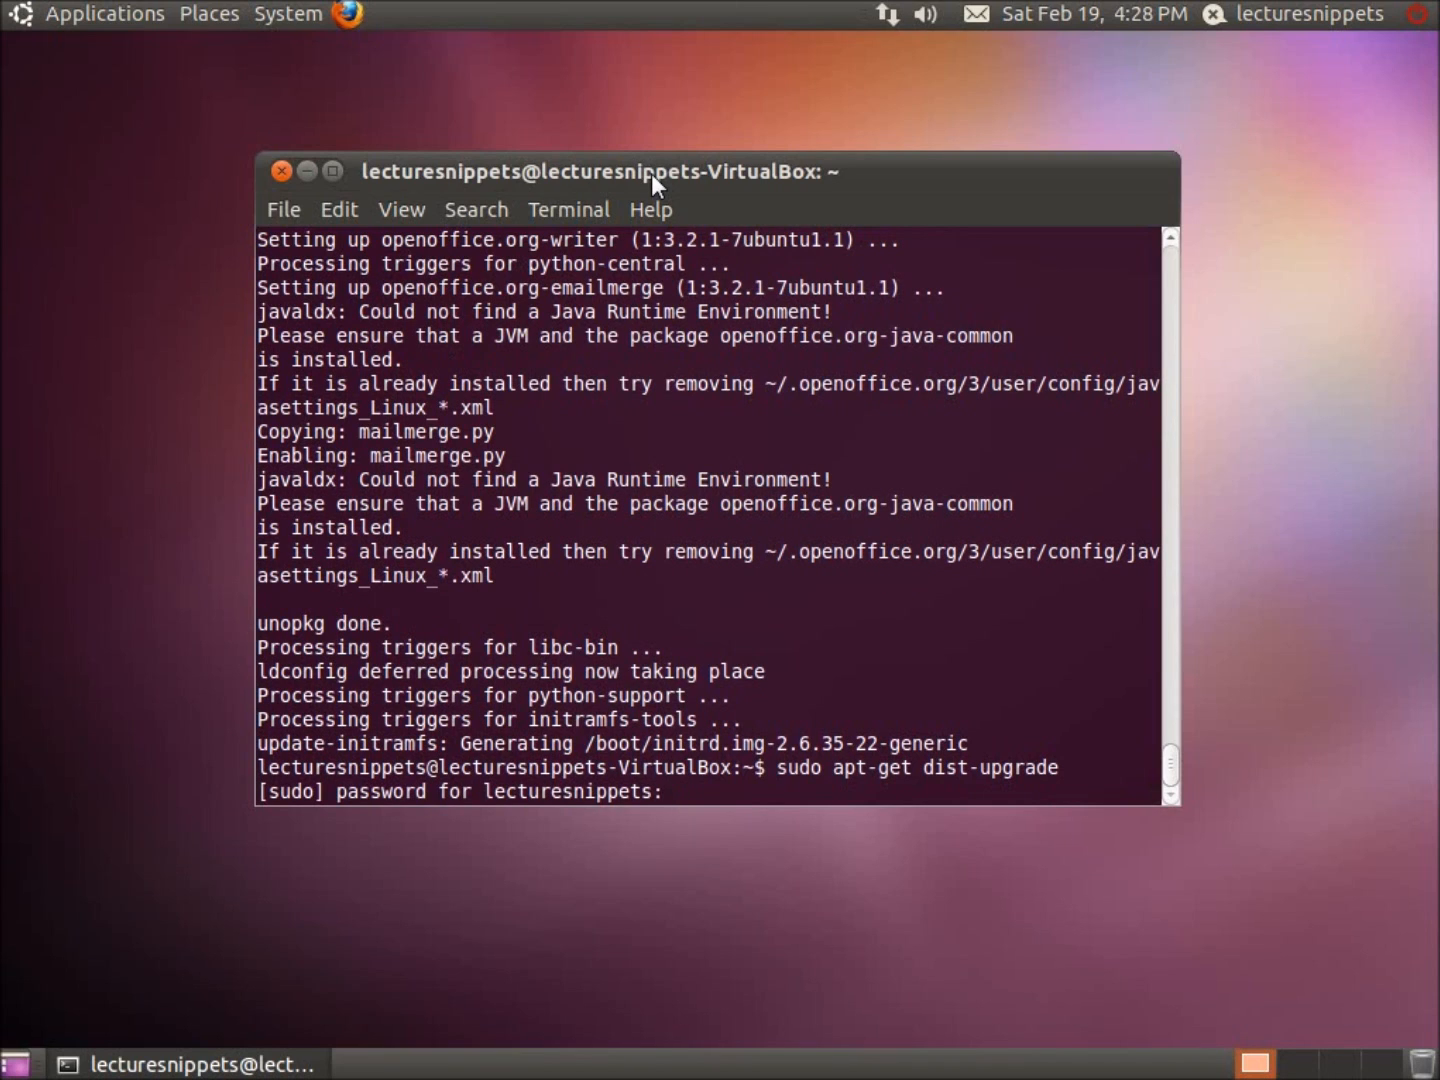
{"action": "key", "text": "Return"}
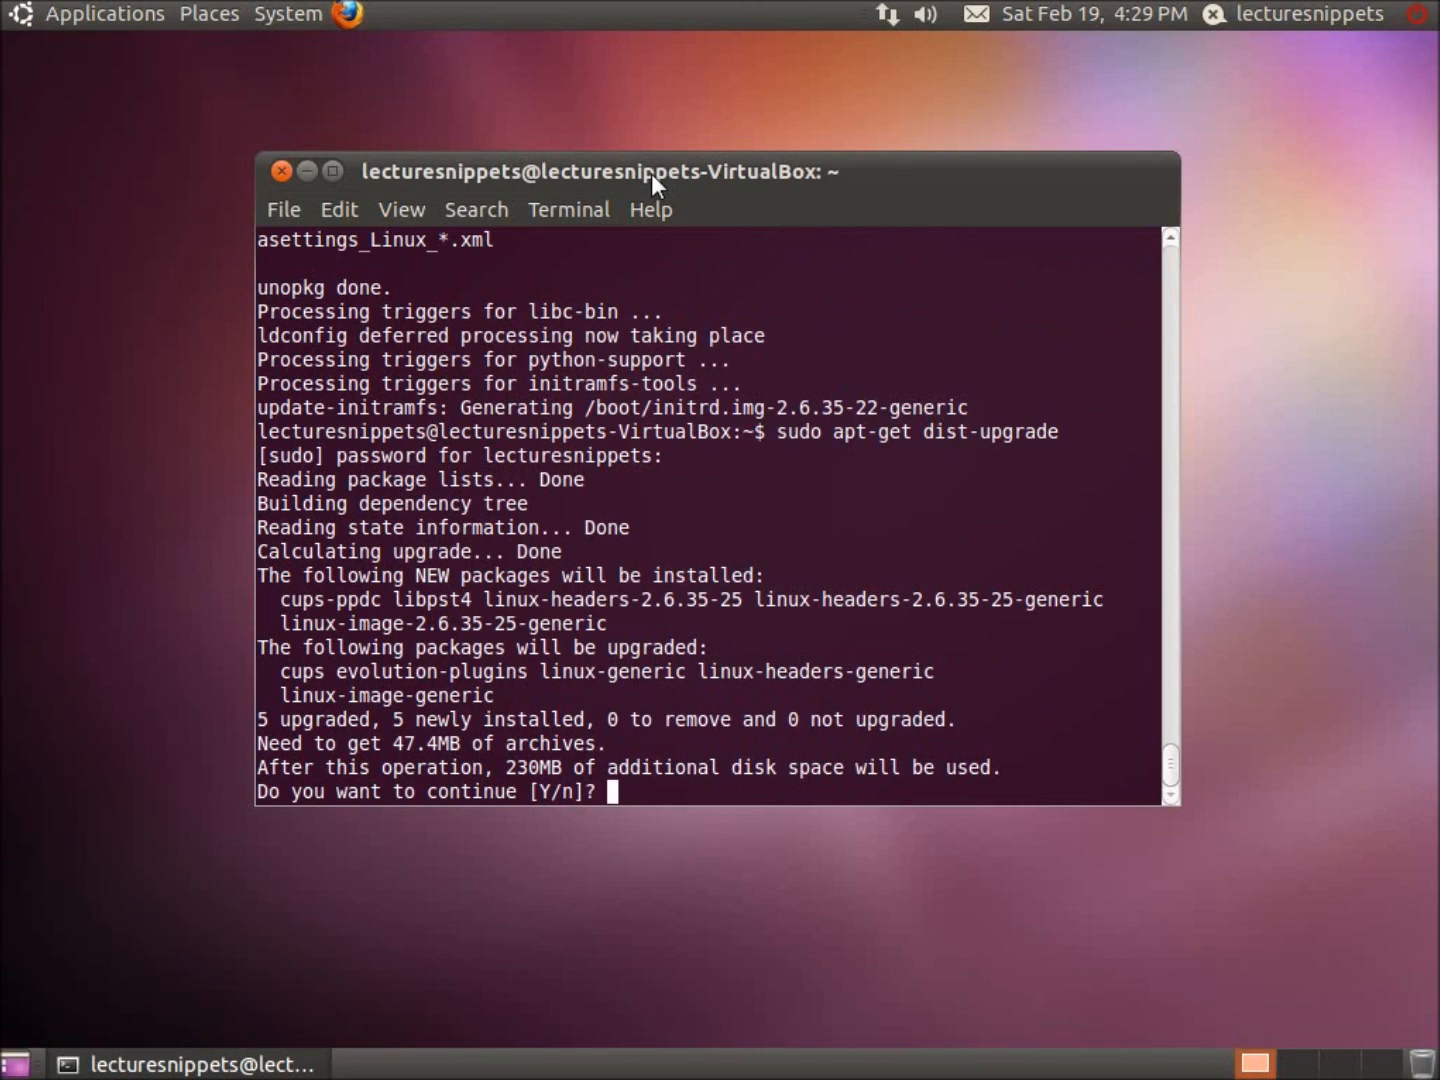
Answer y to install the 2.6.35-25 kernel and headers, completing the dist-upgrade
{"action": "type", "text": "y"}
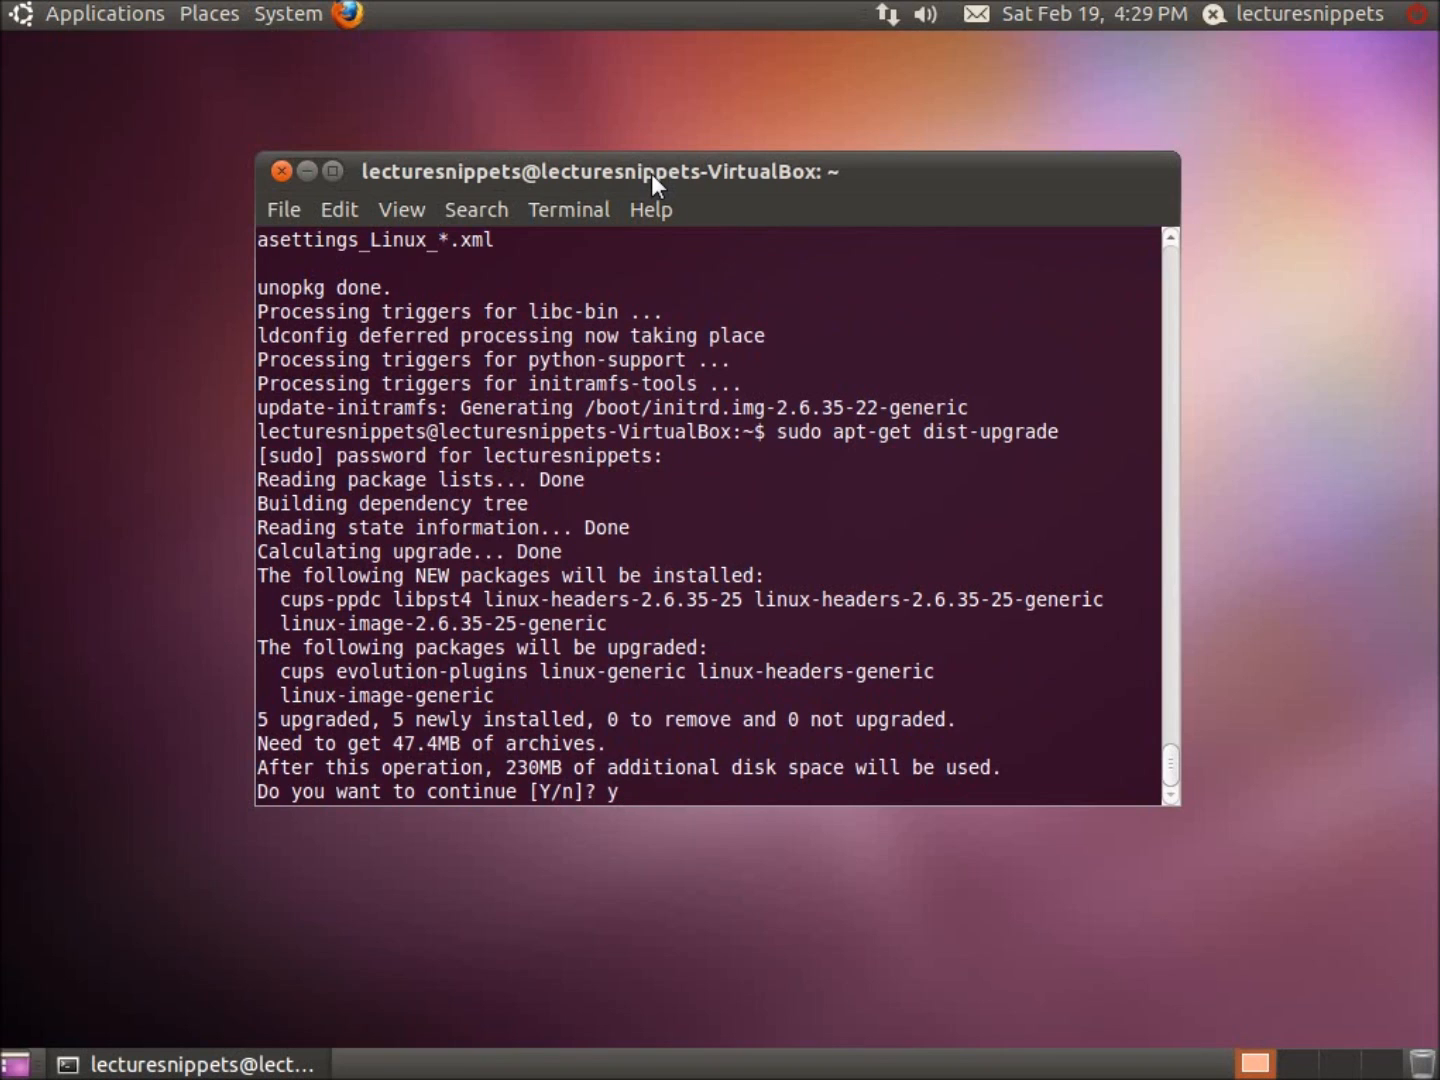
{"action": "key", "text": "Return"}
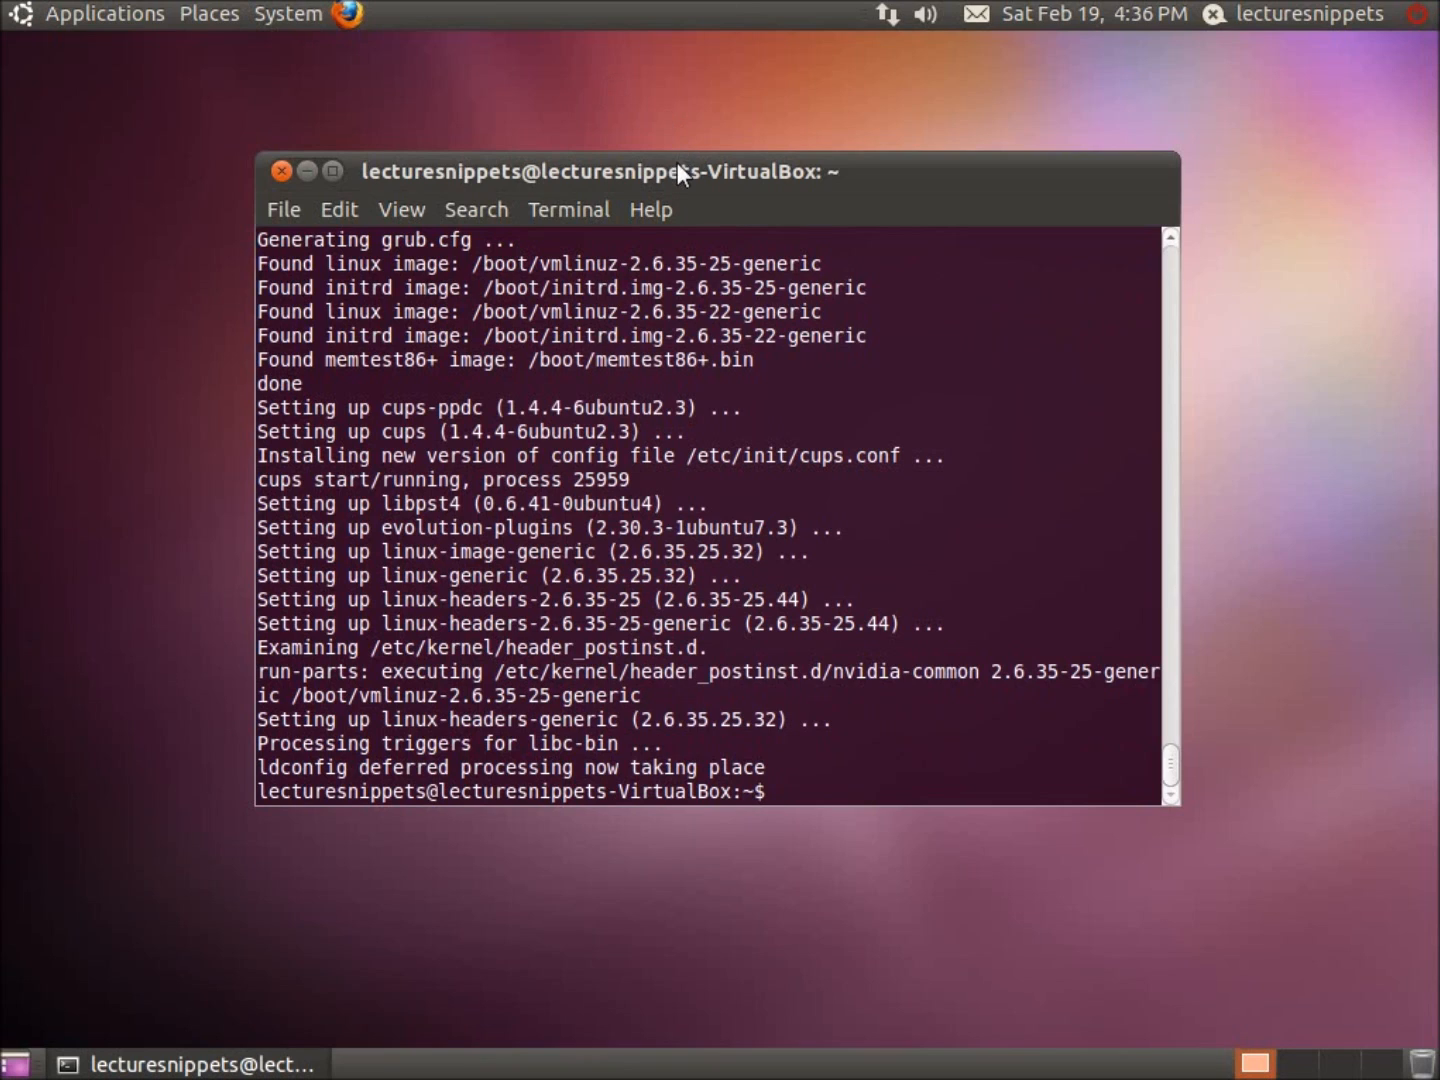
Recap sudo apt-get update, upgrade and dist-upgrade at the prompt without running them
{"action": "type", "text": "sudo apt-get update"}
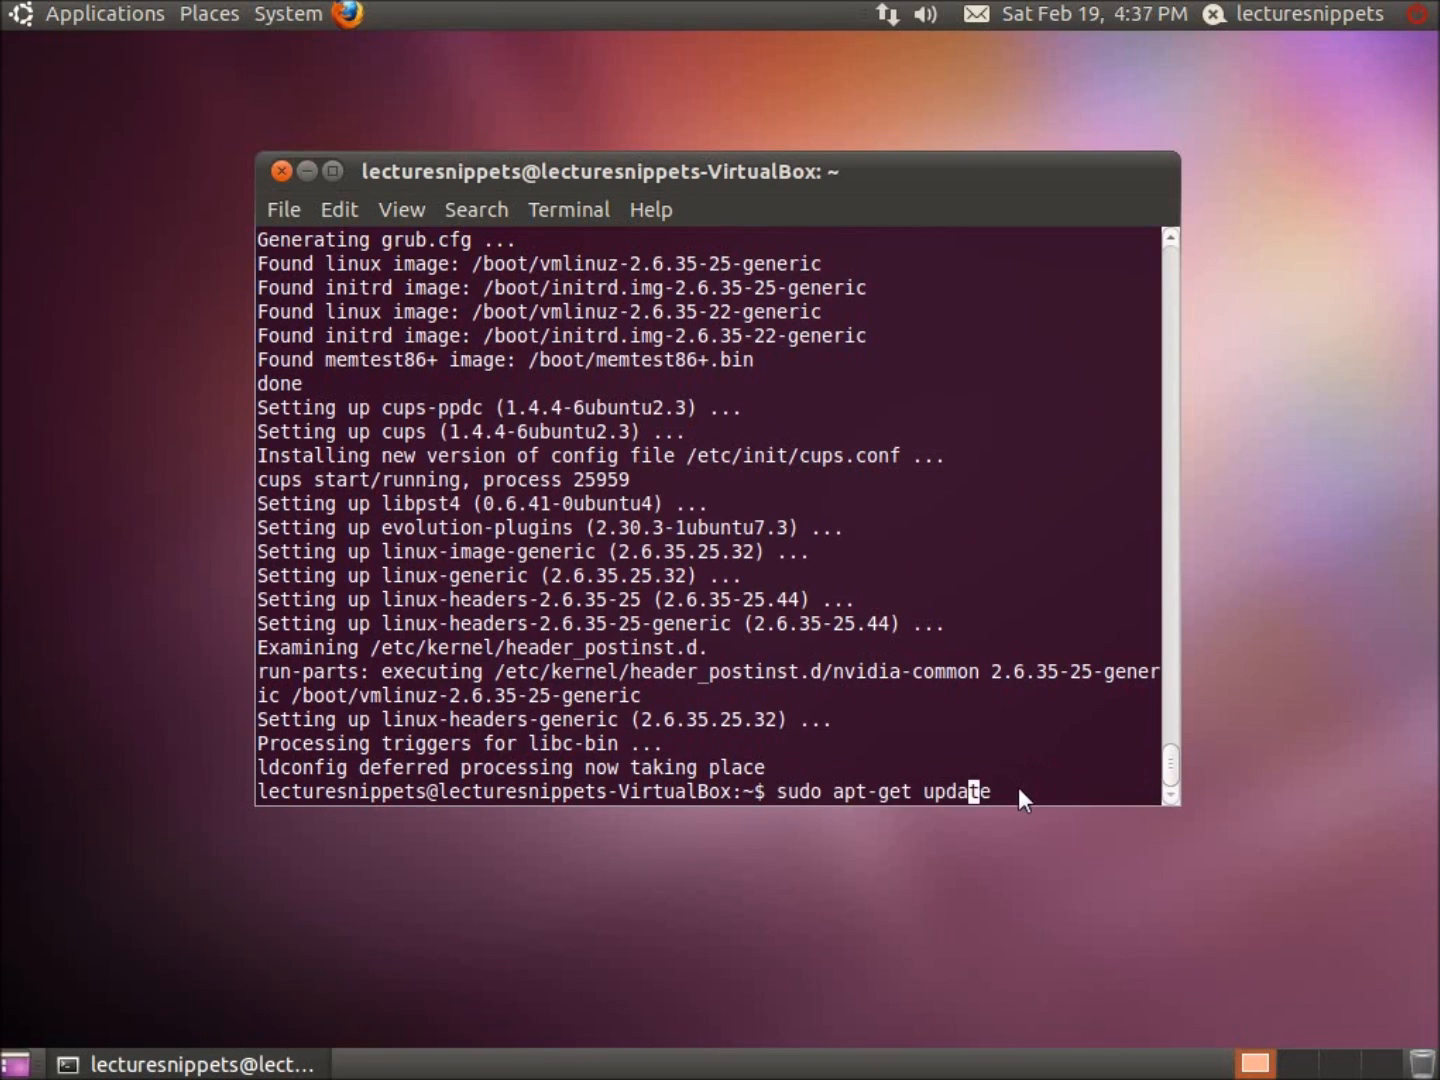
{"action": "type", "text": "upgrade"}
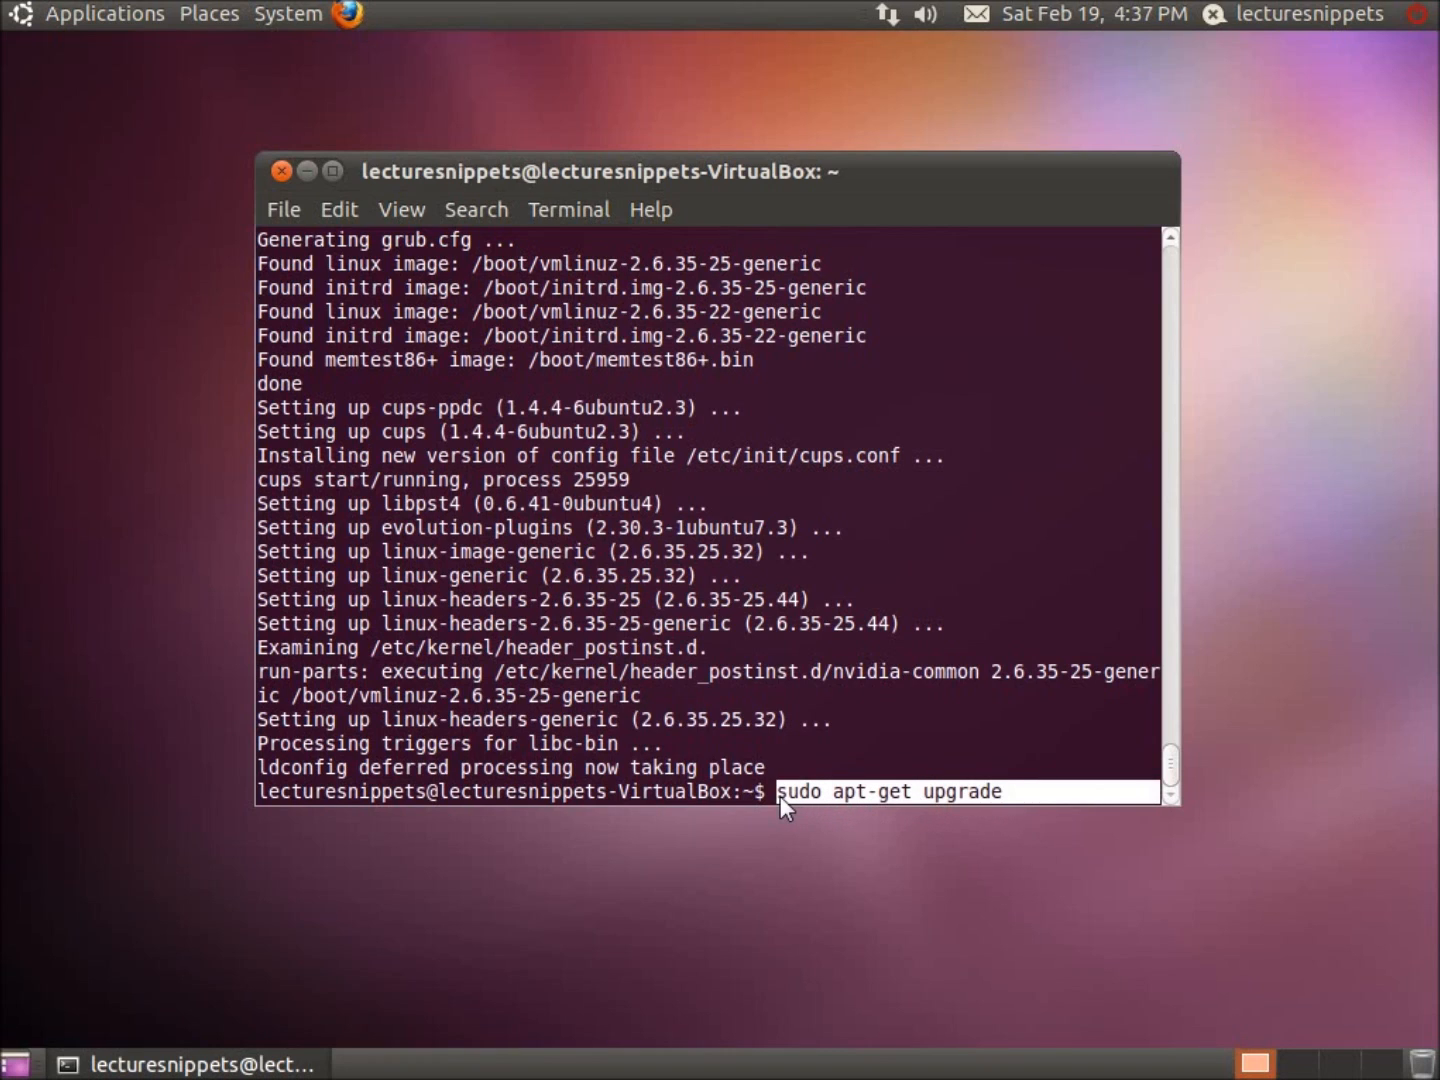
{"action": "type", "text": "dist-upgrade"}
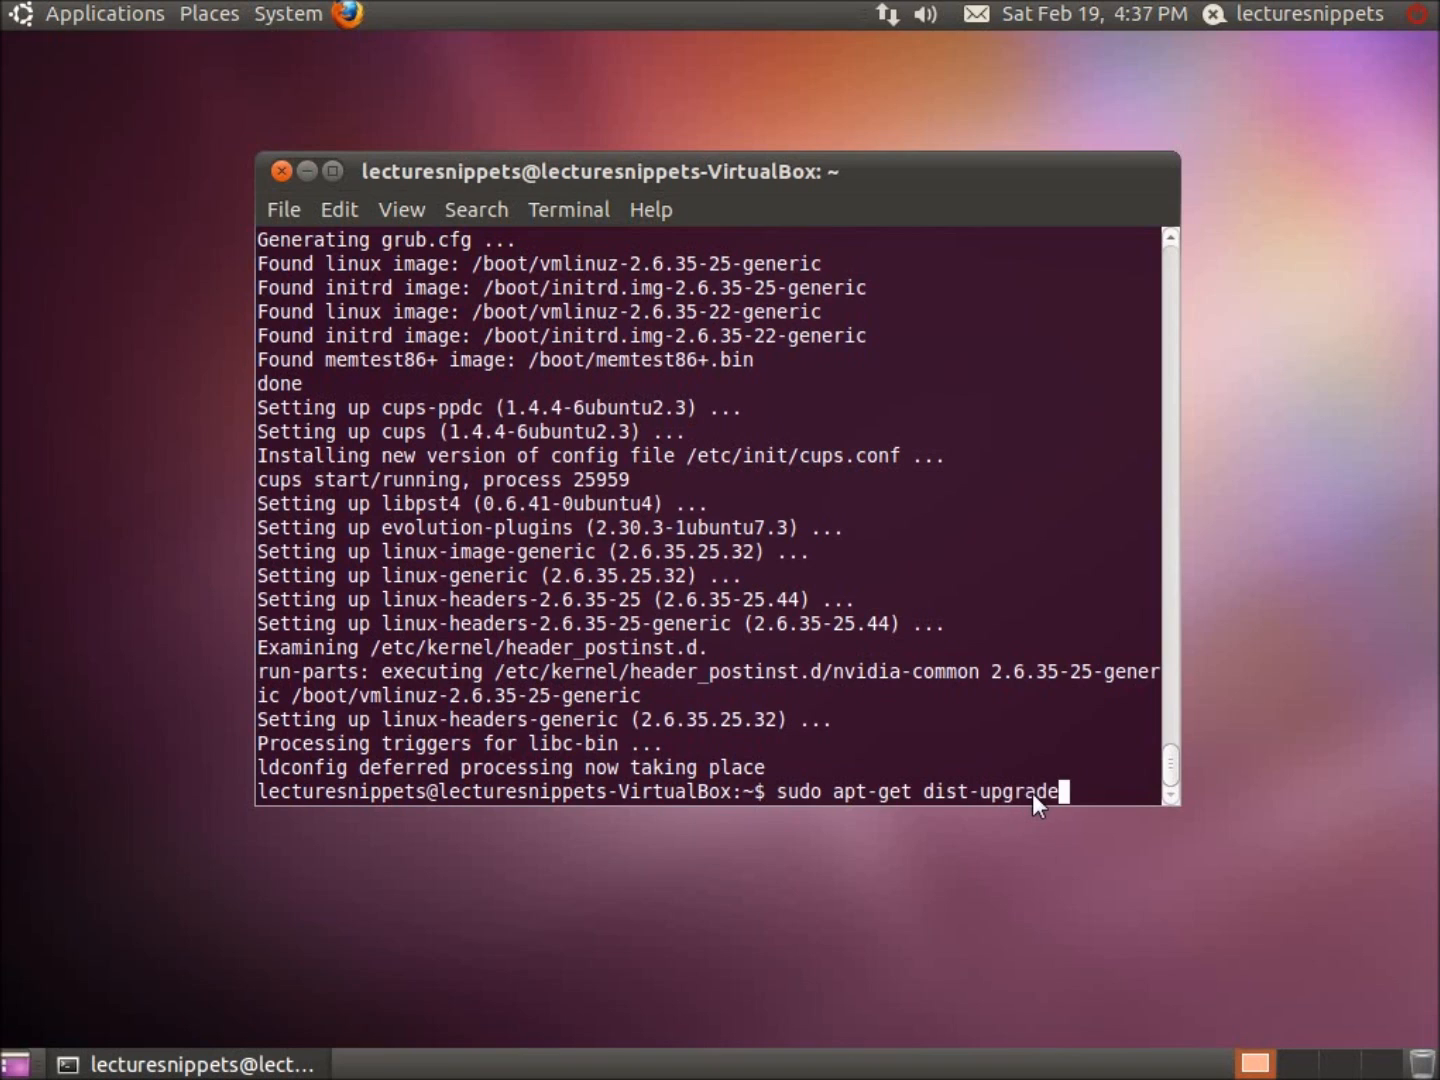